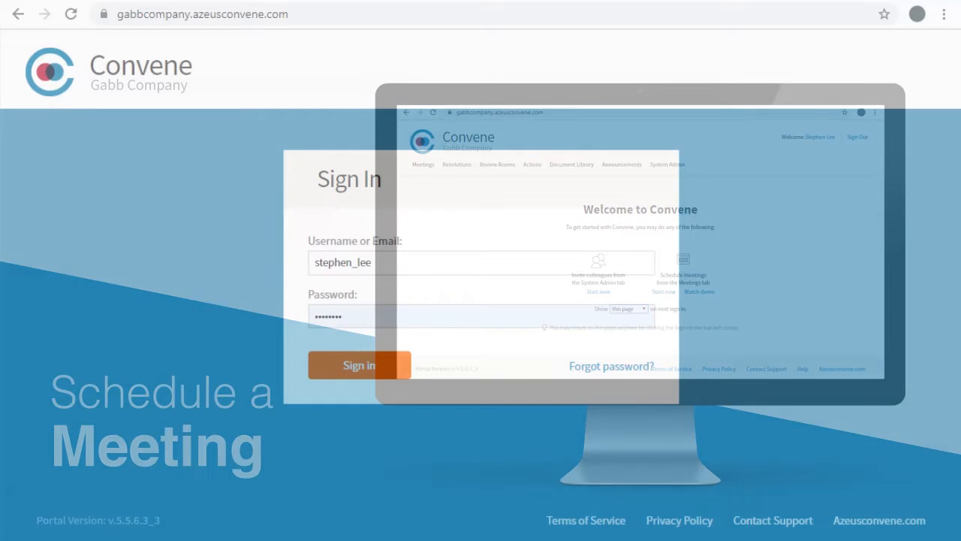
Sign in with the entered credentials and go to the Meetings list, which shows no upcoming meetings.
{"action": "left_click", "coordinate": [359, 365]}
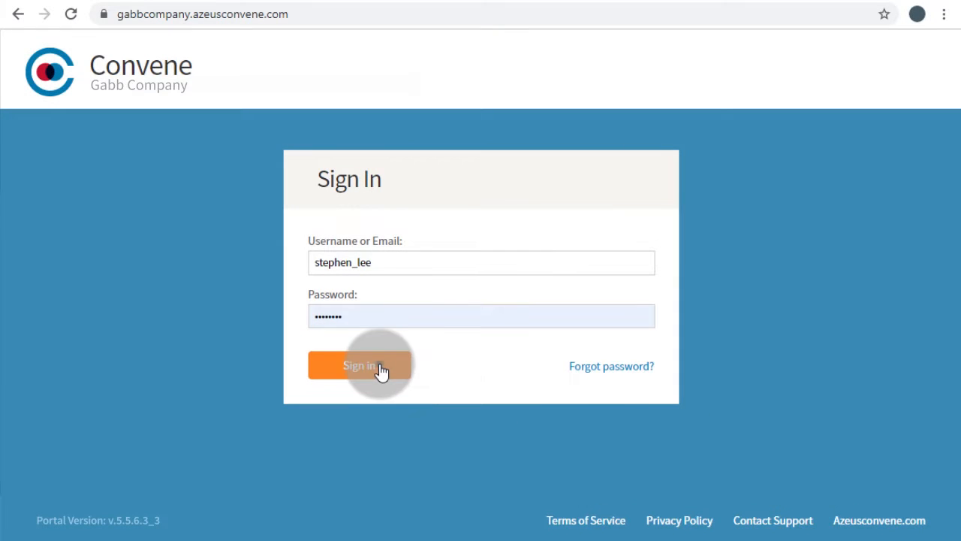
{"action": "left_click", "coordinate": [359, 365]}
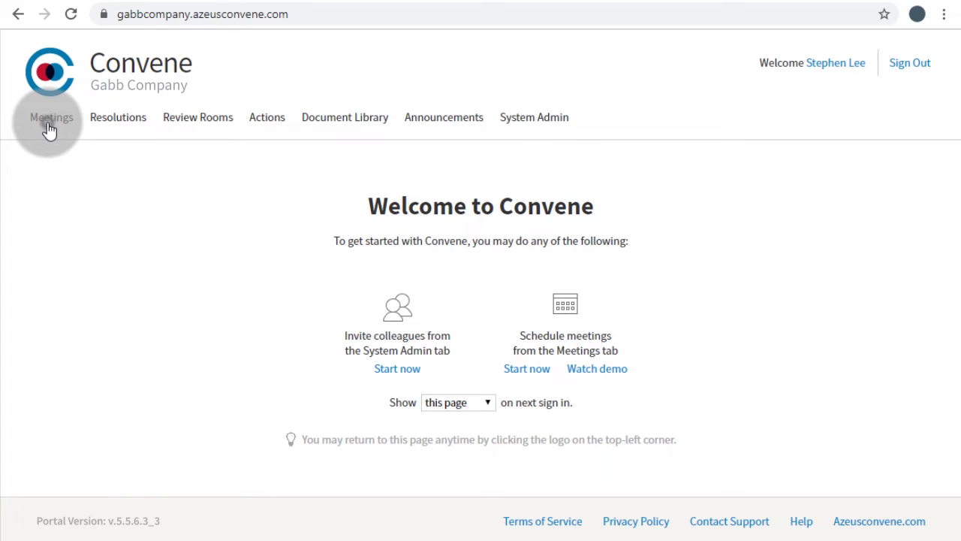
{"action": "left_click", "coordinate": [51, 117]}
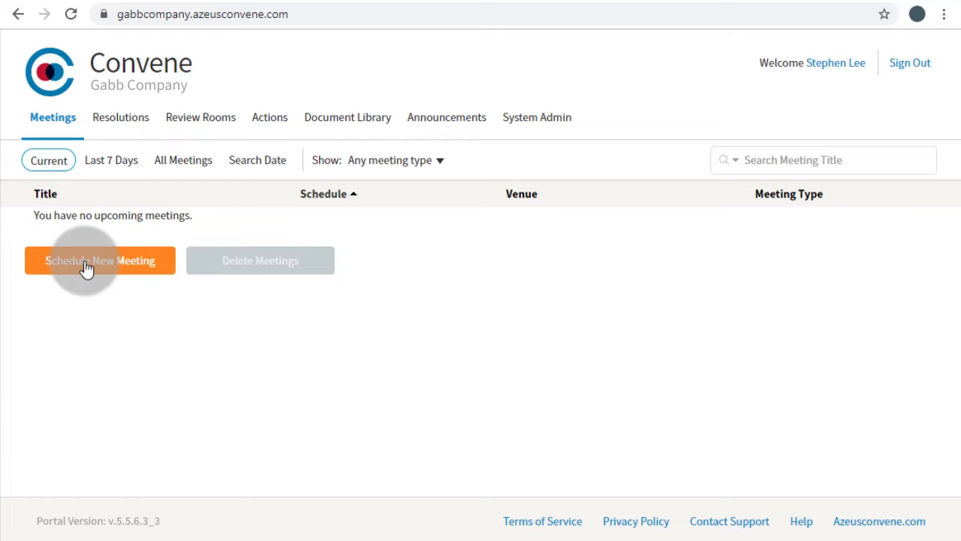
Schedule a Board Meeting on 25 Nov 2019, 12:00–14:00 London, at Broadgate Room, 17F Heron Tower.
{"action": "left_click", "coordinate": [99, 259]}
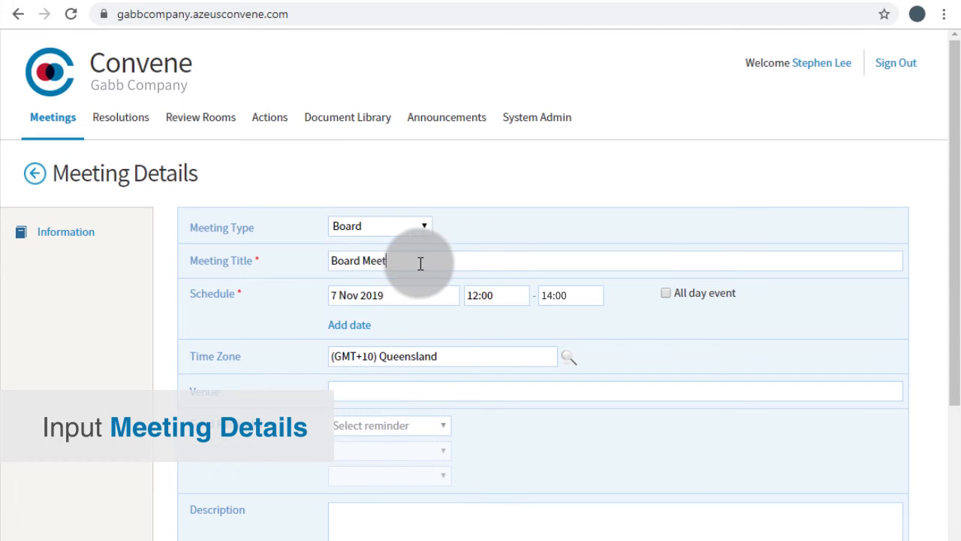
{"action": "type", "text": "25 Nov 2019"}
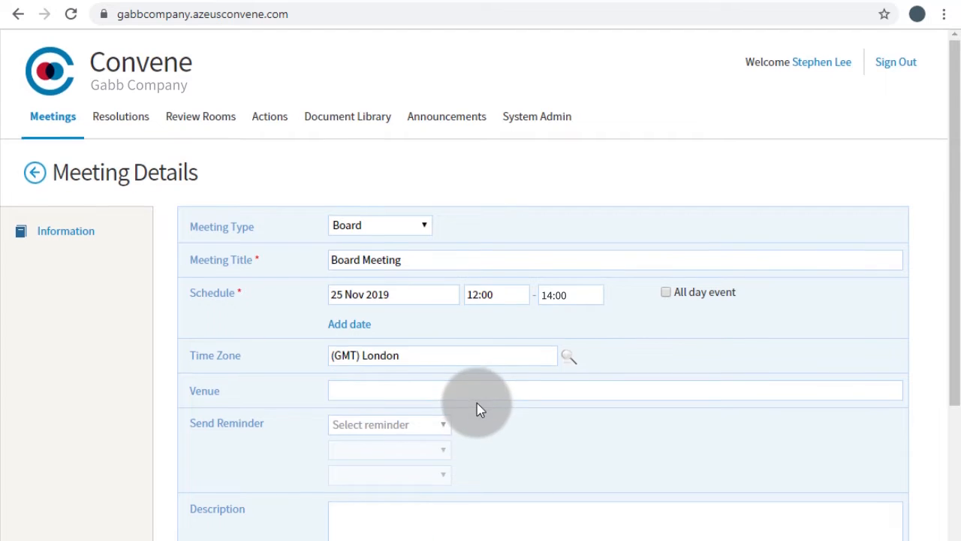
{"action": "type", "text": "Broadgate Room, 1"}
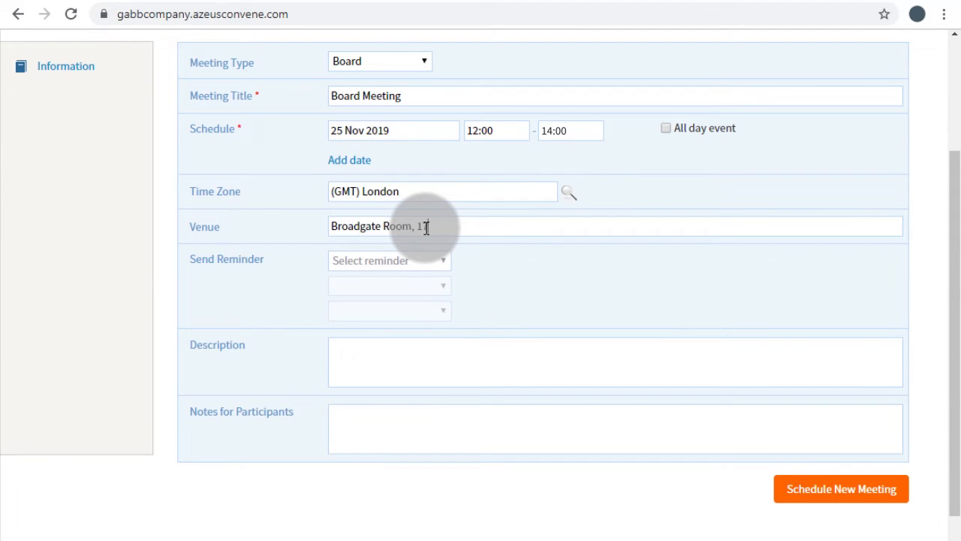
{"action": "type", "text": "7F Heron Tower, London"}
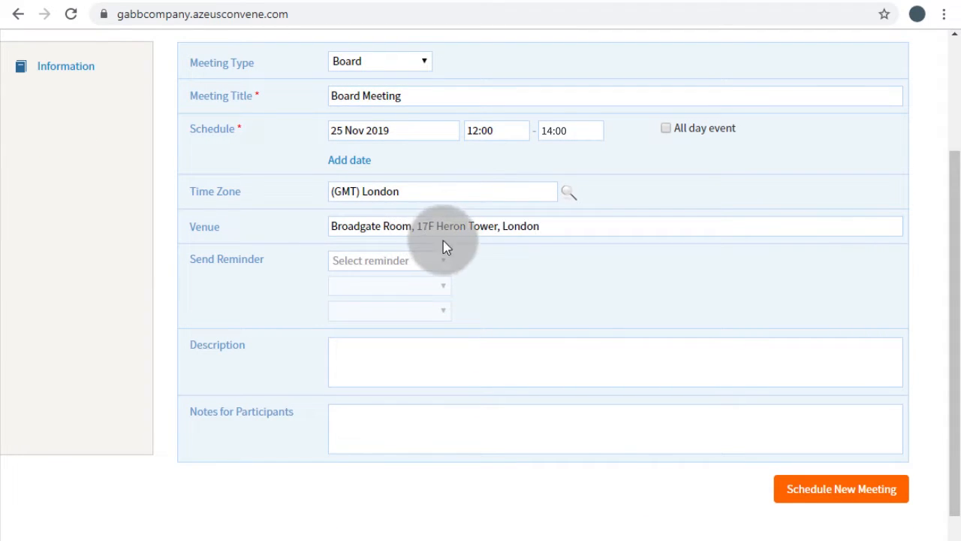
{"action": "left_click", "coordinate": [841, 488]}
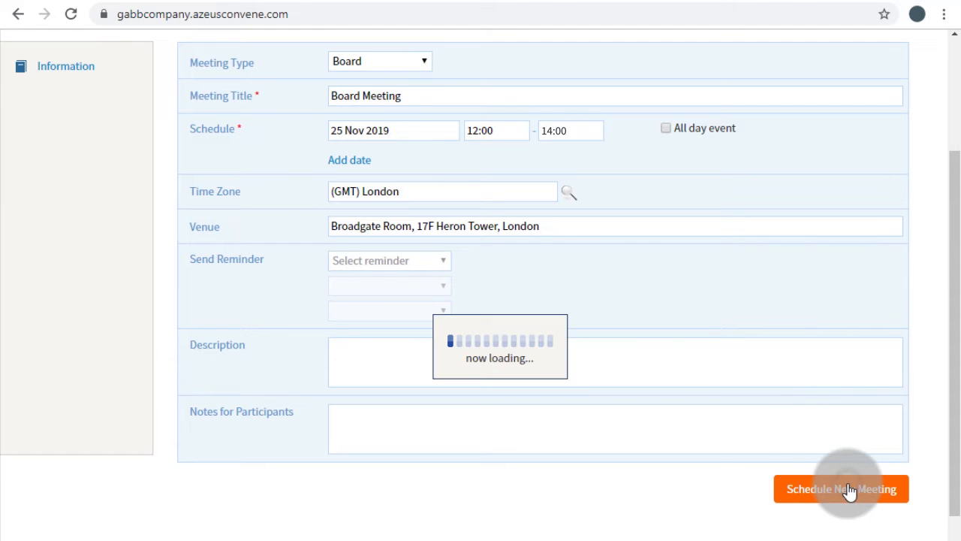
{"action": "left_click", "coordinate": [841, 490]}
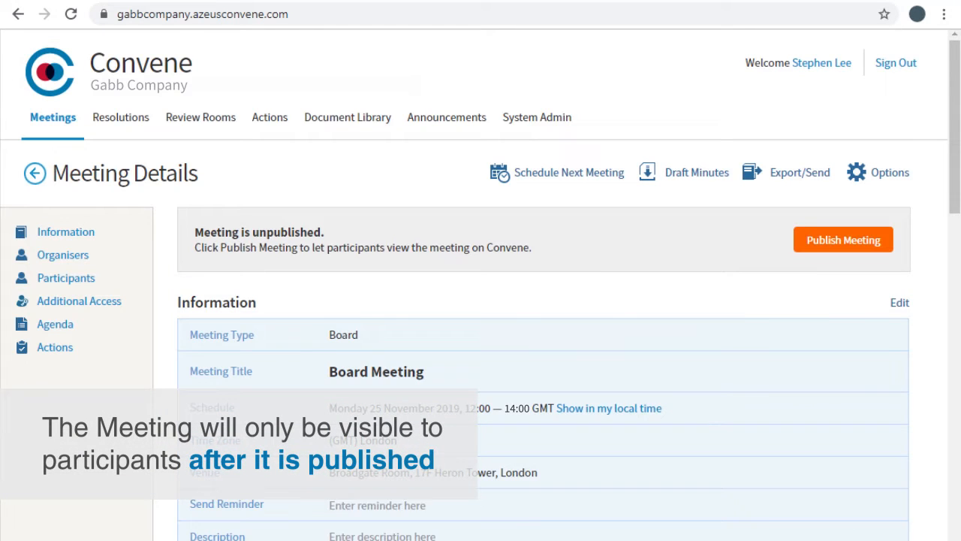
{"action": "left_click", "coordinate": [843, 240]}
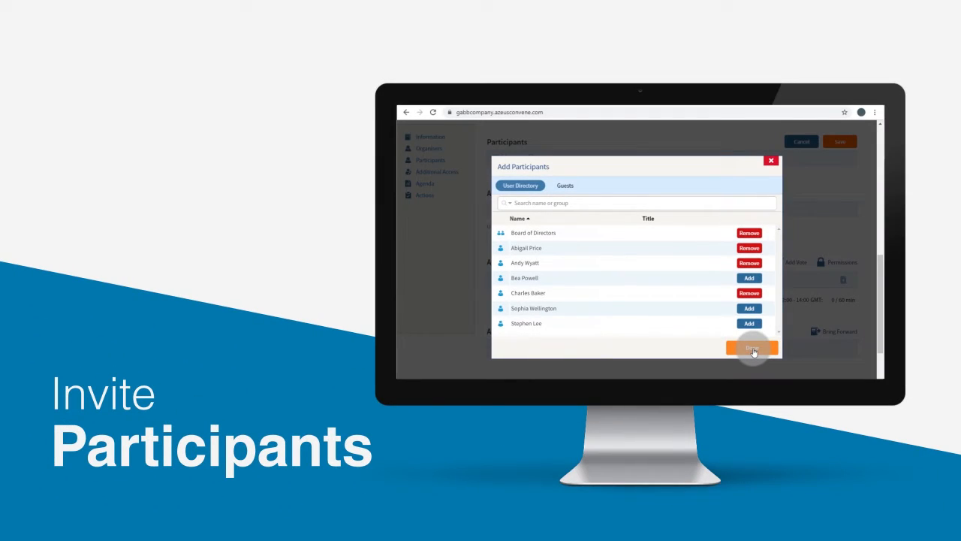
Add three colleagues from the user directory as participants and save the list.
{"action": "left_click", "coordinate": [751, 349]}
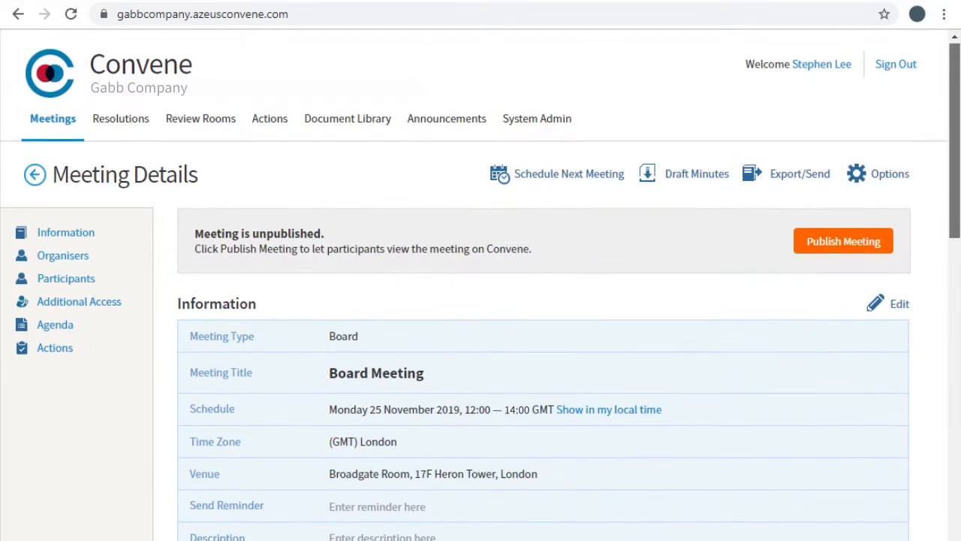
{"action": "scroll", "scroll_direction": "down", "scroll_amount": 3}
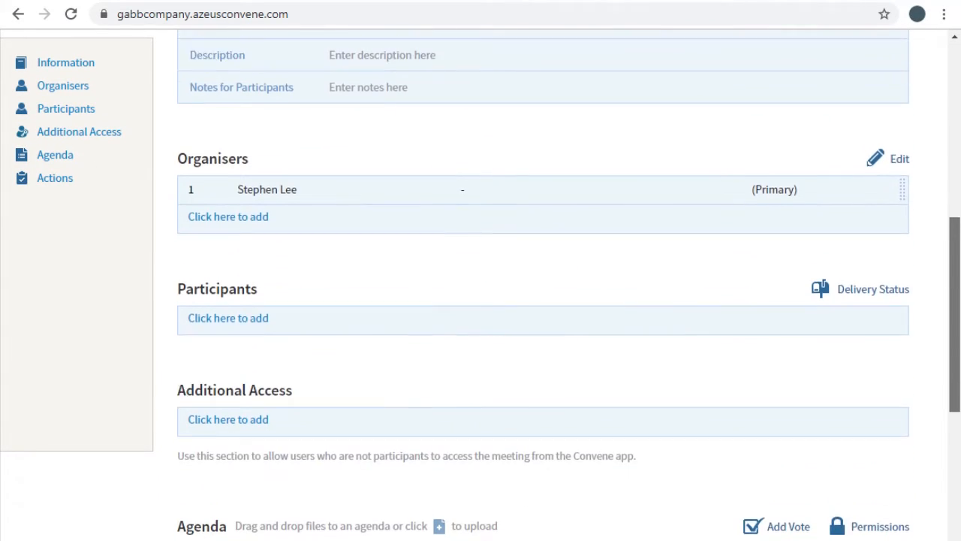
{"action": "scroll", "scroll_direction": "down", "scroll_amount": 3}
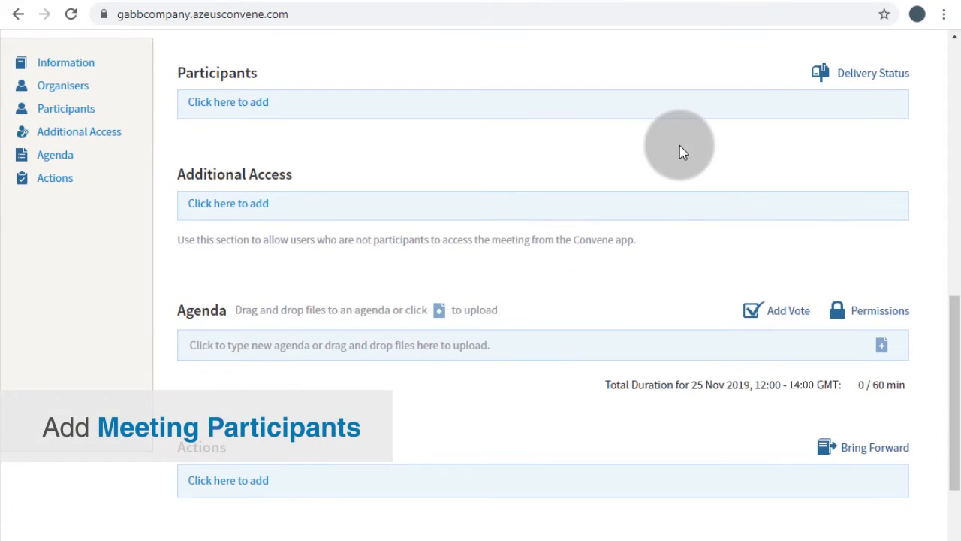
{"action": "left_click", "coordinate": [228, 102]}
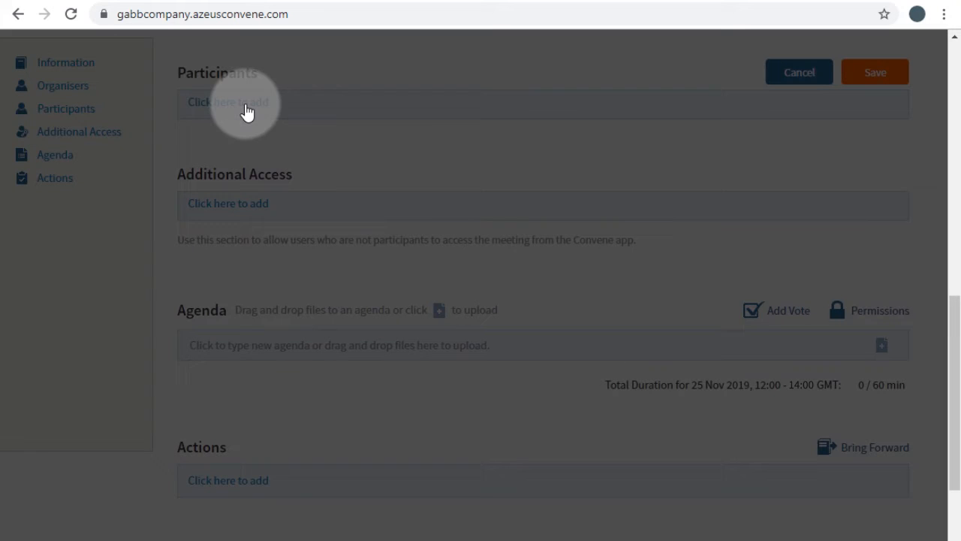
{"action": "left_click", "coordinate": [228, 102]}
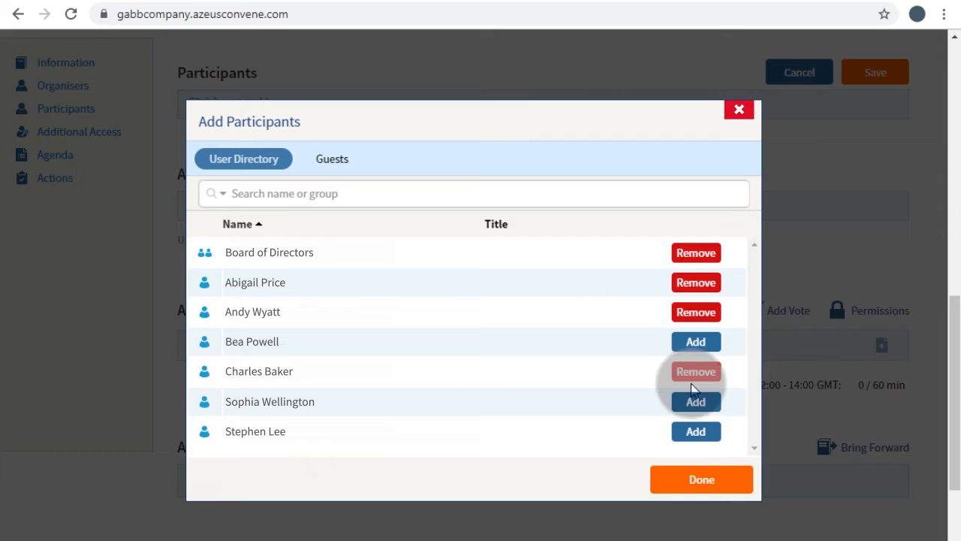
{"action": "left_click", "coordinate": [700, 479]}
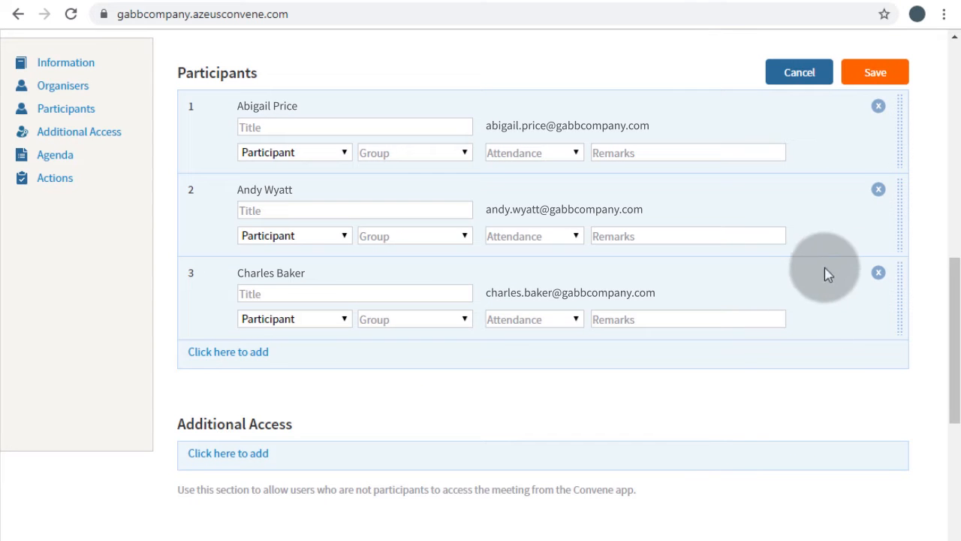
{"action": "left_click", "coordinate": [874, 72]}
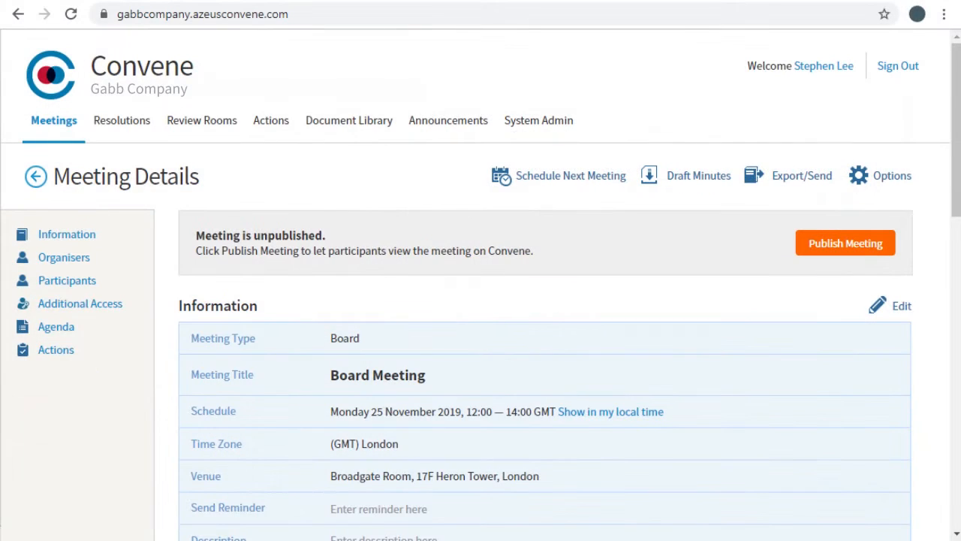
Enter five agenda items starting with Approval of Draft Board Minutes, attach each document, and save.
{"action": "scroll", "scroll_direction": "down", "scroll_amount": 3}
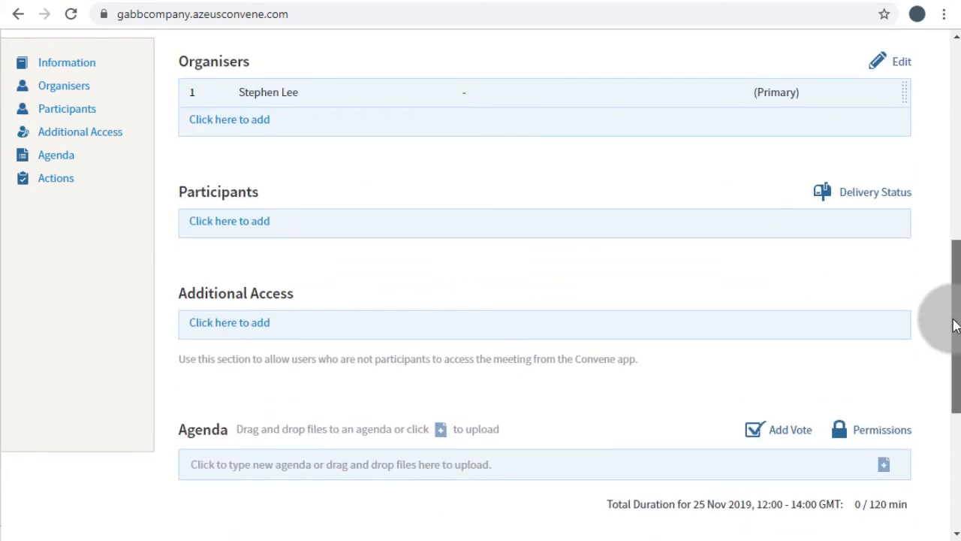
{"action": "scroll", "scroll_direction": "down", "scroll_amount": 3}
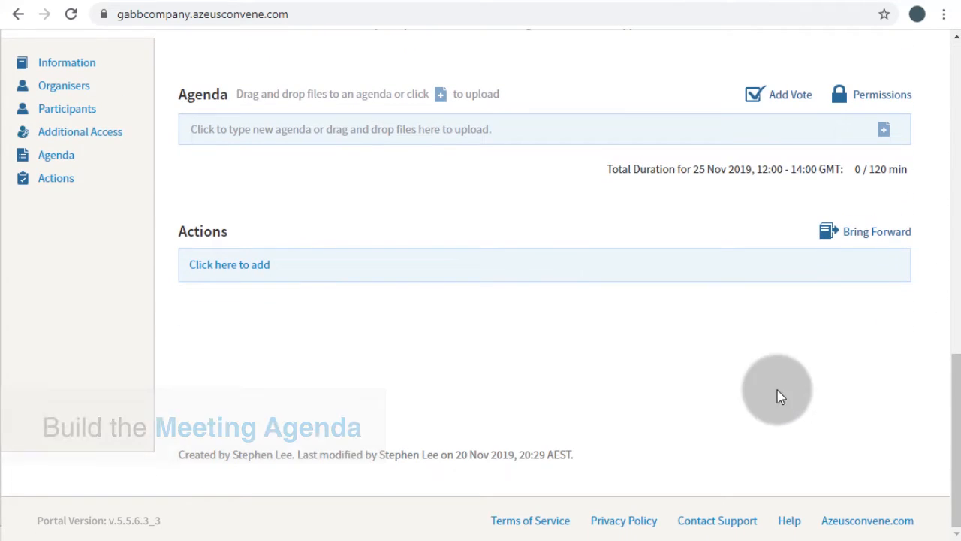
{"action": "type", "text": "Approval of Draft Board Minutes"}
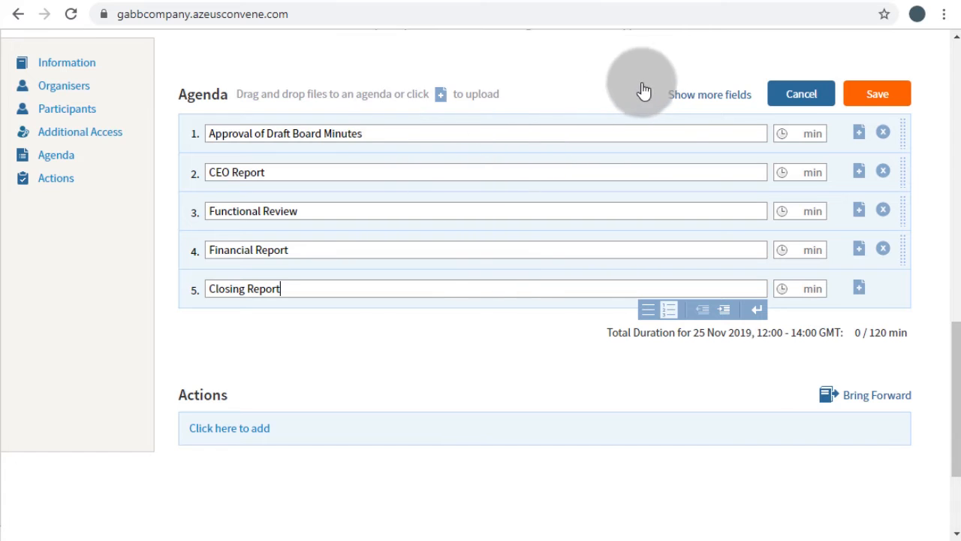
{"action": "left_click", "coordinate": [709, 93]}
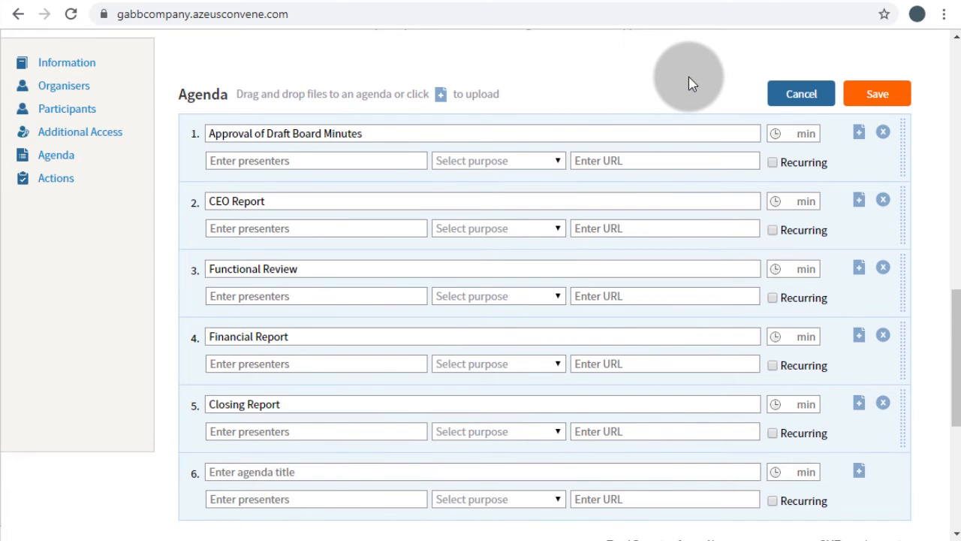
{"action": "left_click", "coordinate": [877, 93]}
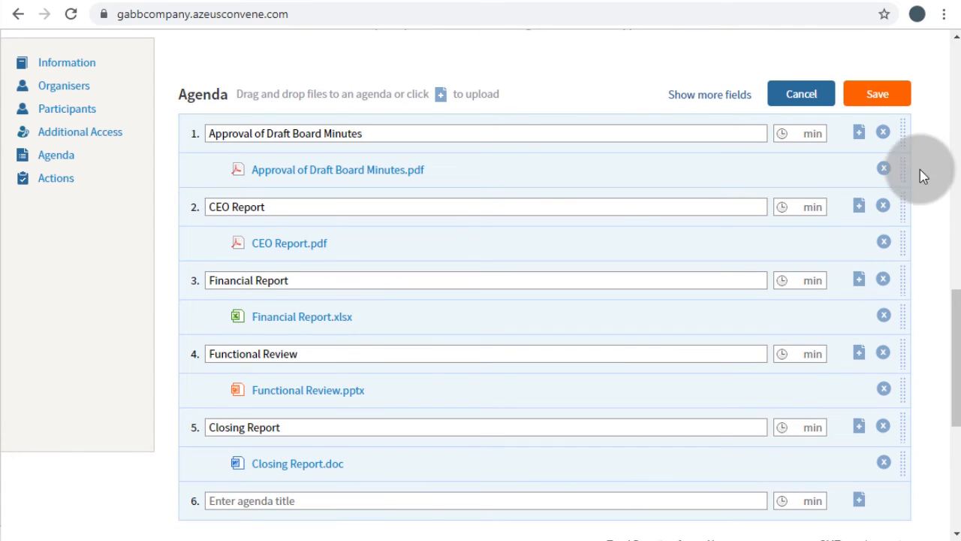
{"action": "left_click", "coordinate": [877, 93]}
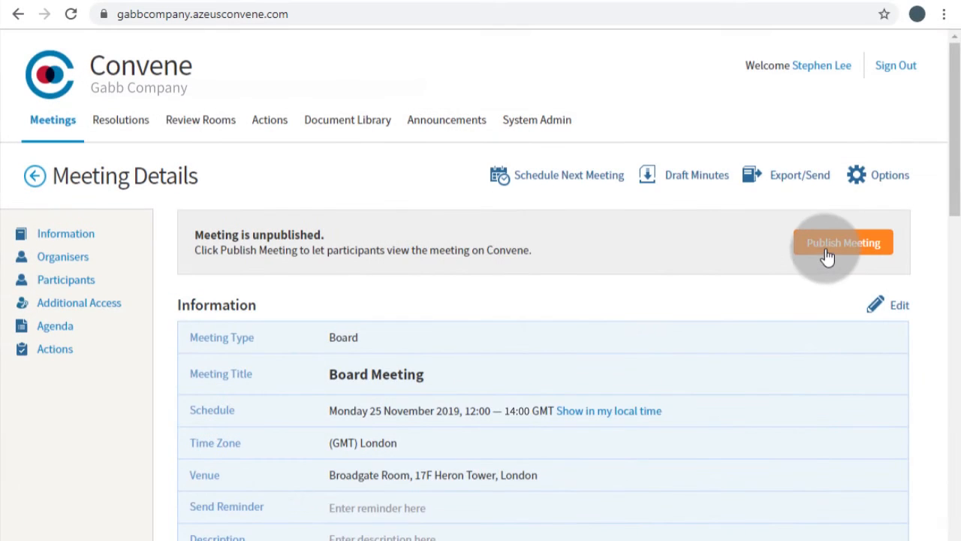
Publish the meeting with invitations sent to participants and acknowledge the success message.
{"action": "left_click", "coordinate": [843, 241]}
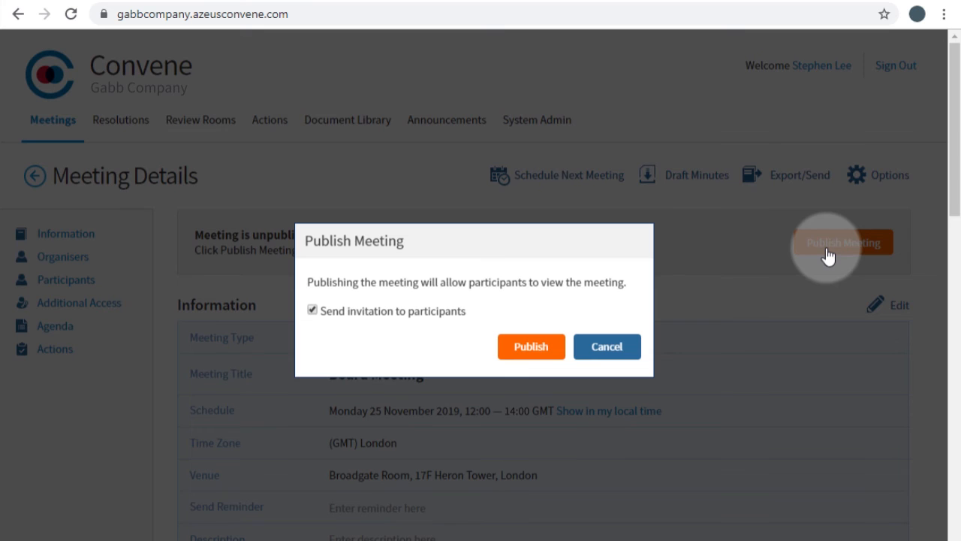
{"action": "left_click", "coordinate": [531, 345]}
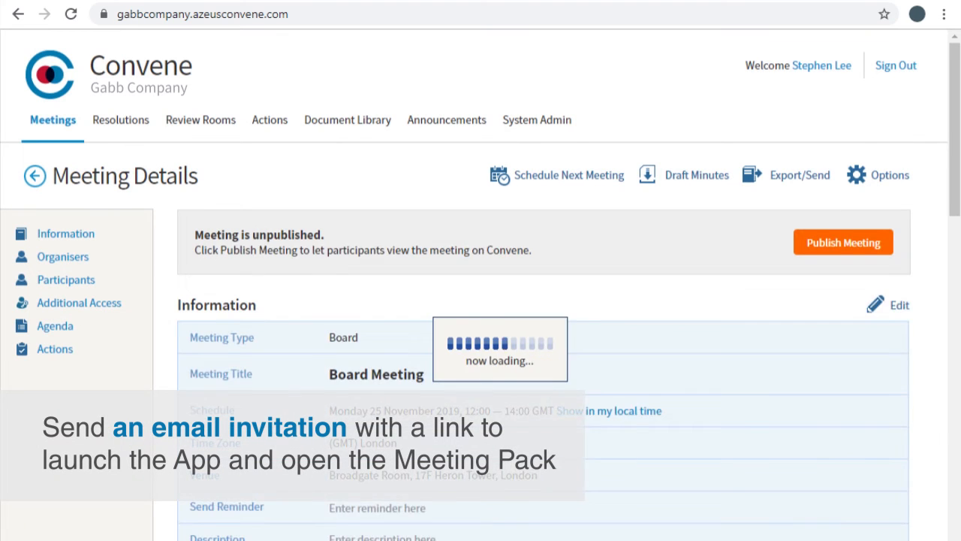
{"action": "left_click", "coordinate": [842, 242]}
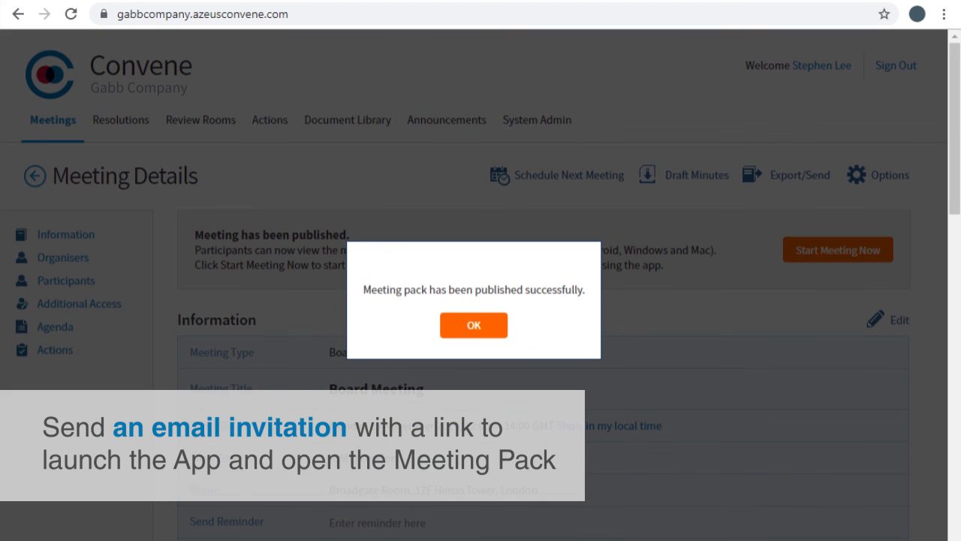